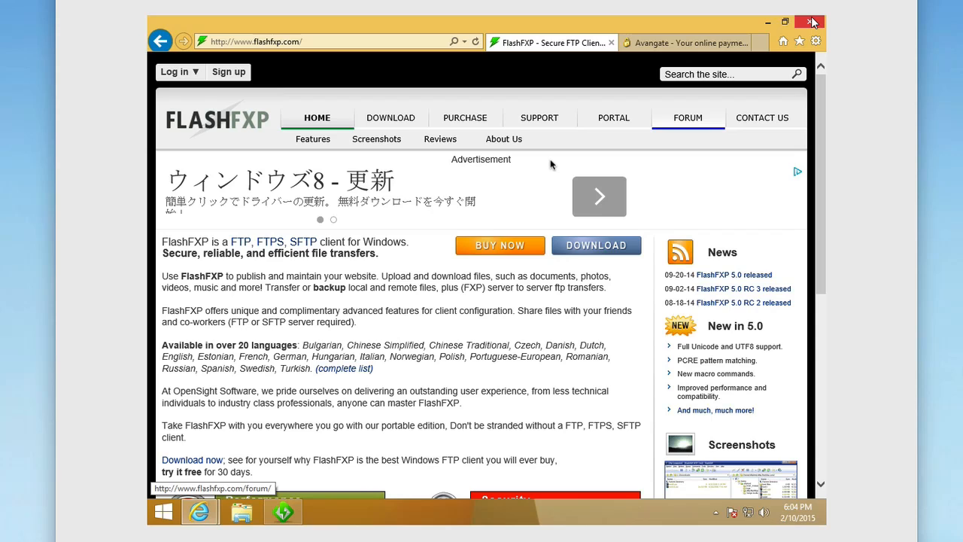
Dismiss the Quick Connect dialog, leaving the remote side not connected.
scroll(down, 3)
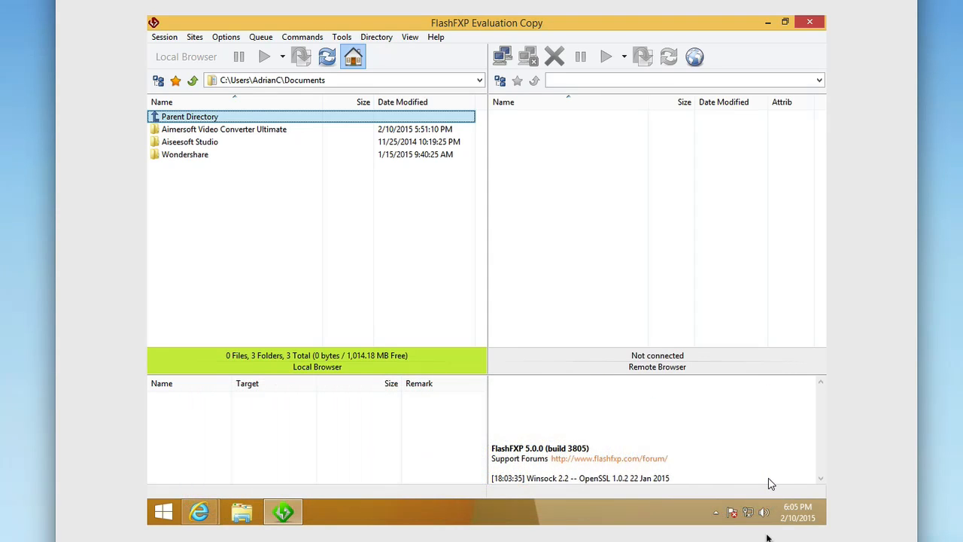
mouse_move(433, 499)
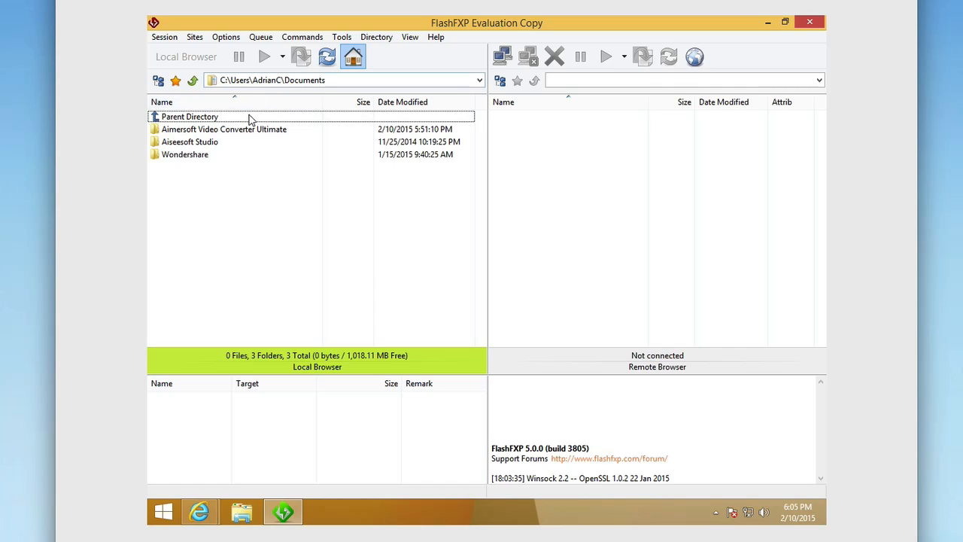
mouse_move(566, 255)
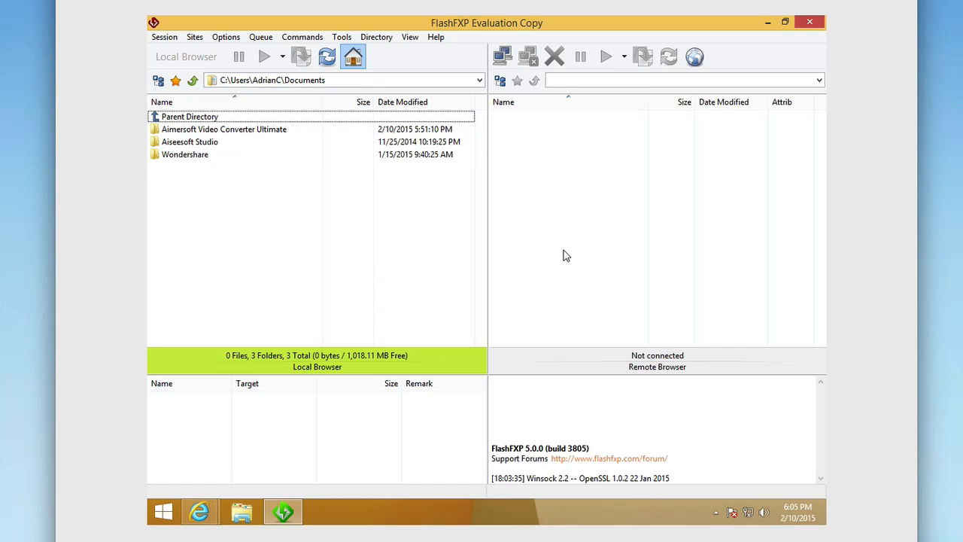
mouse_move(502, 57)
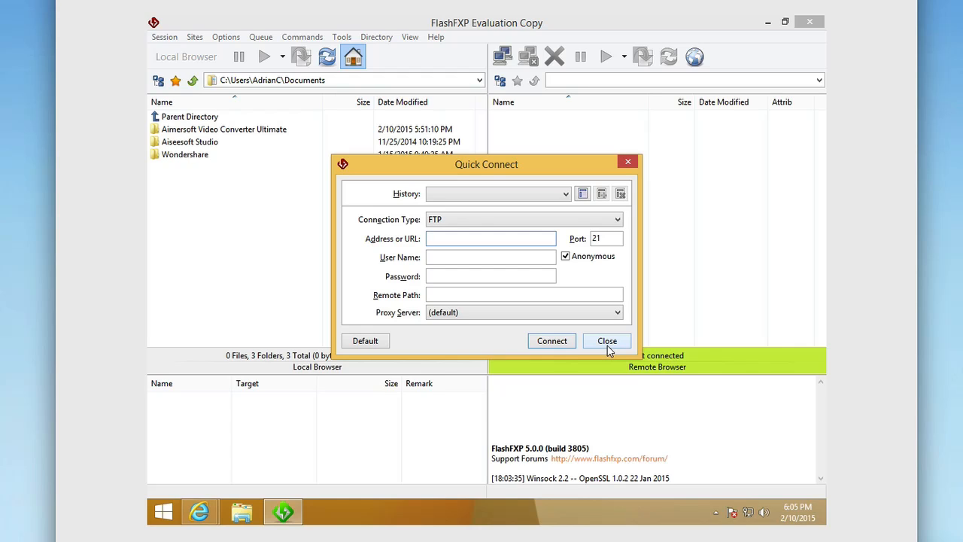
click(607, 340)
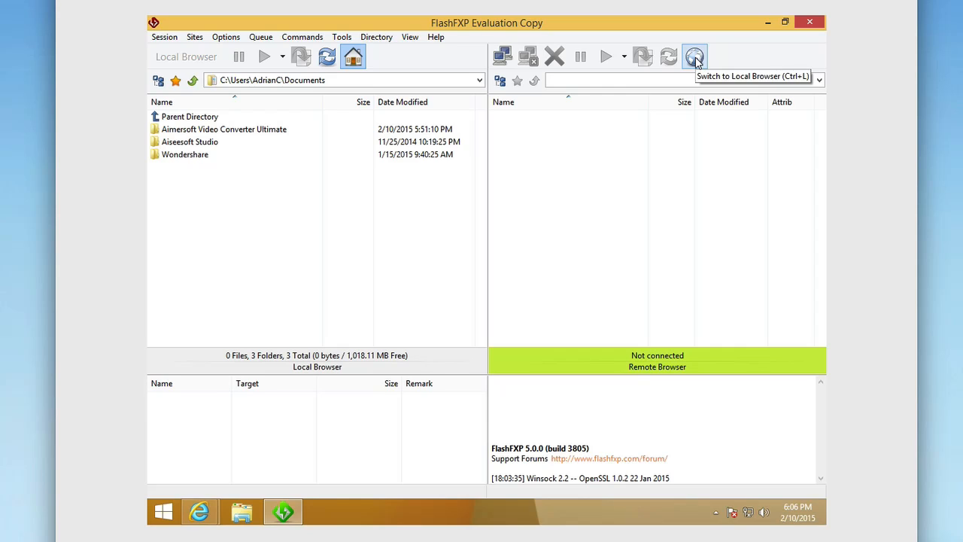
mouse_move(608, 440)
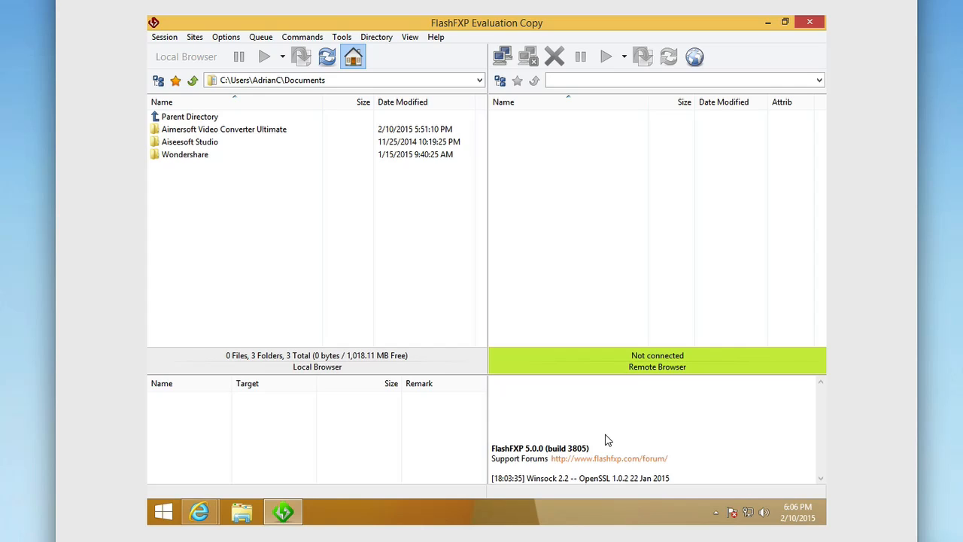
mouse_move(380, 444)
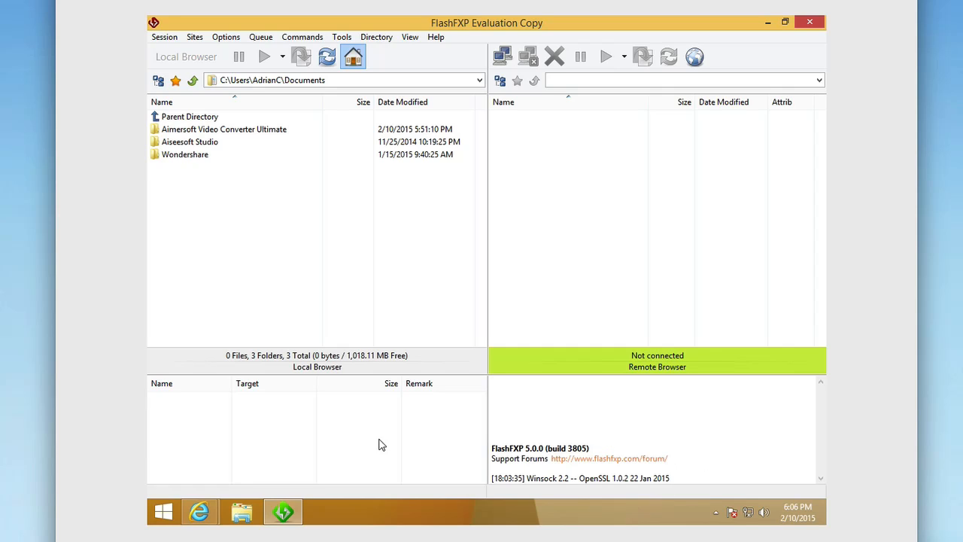
Move the local pane from Documents up to the user folder, then into Desktop.
click(190, 116)
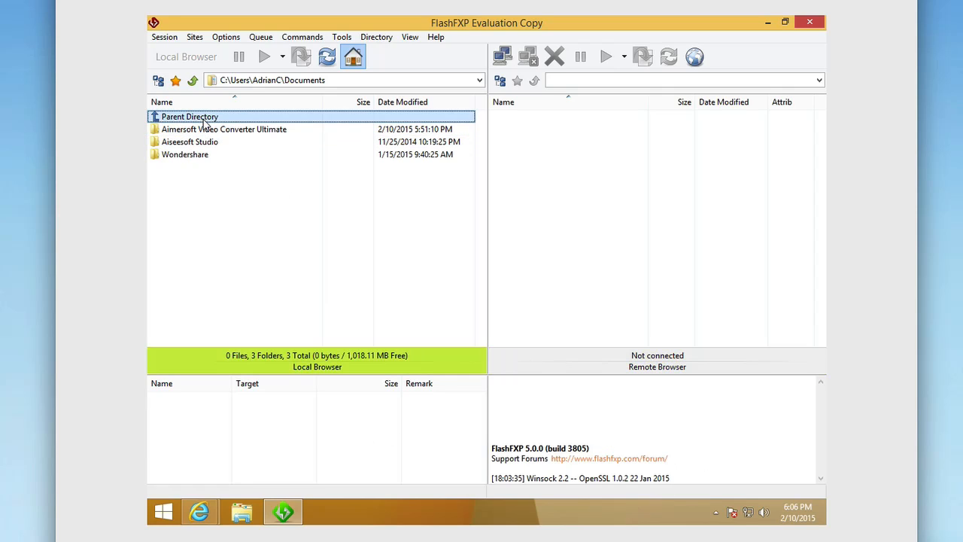
double_click(190, 116)
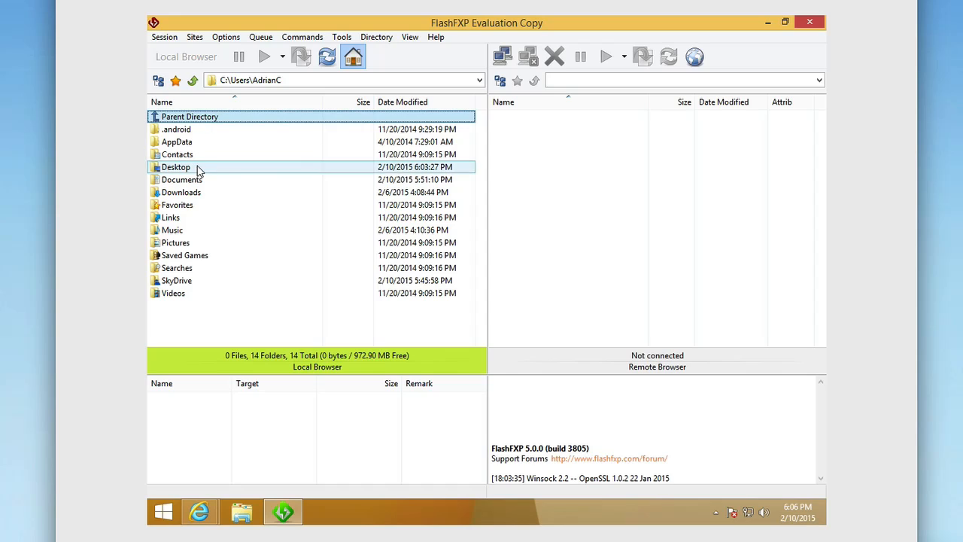
double_click(182, 180)
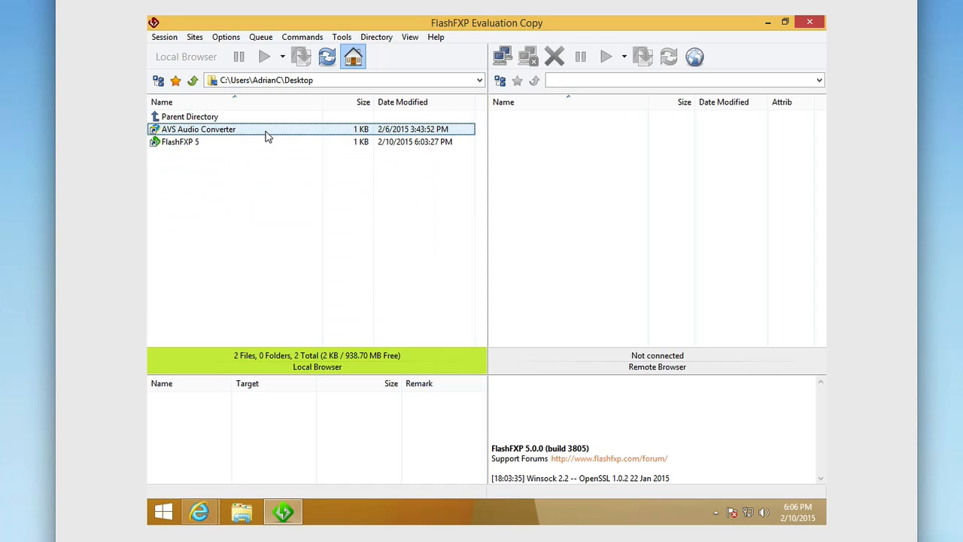
mouse_move(258, 138)
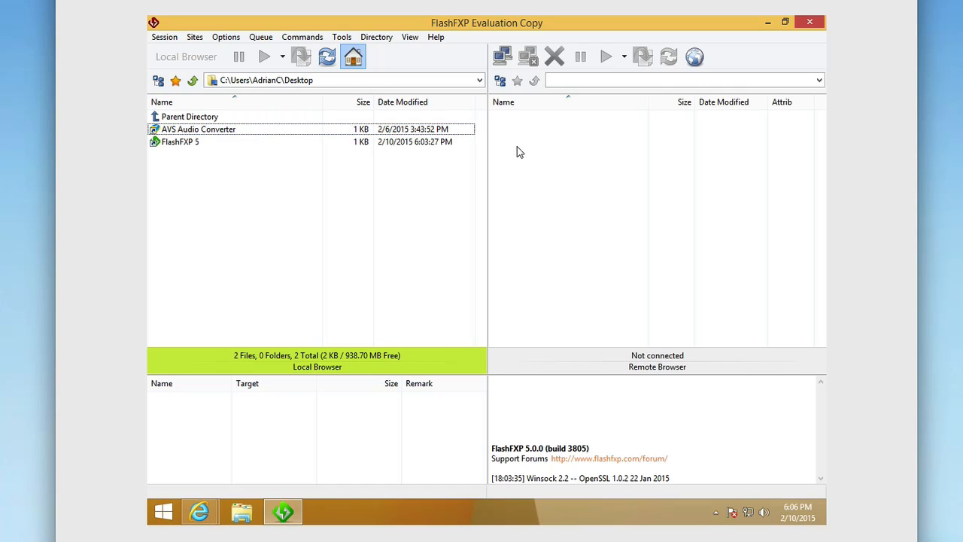
mouse_move(326, 57)
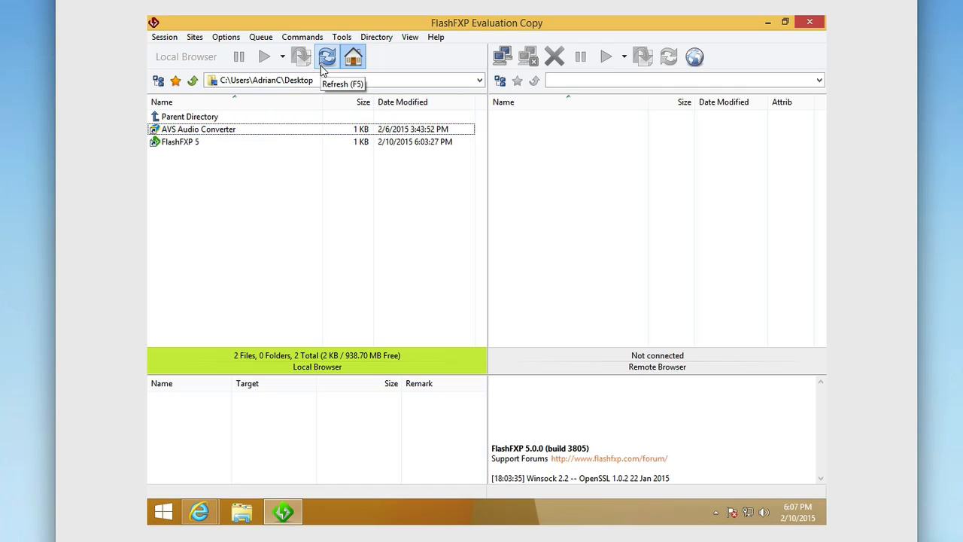
mouse_move(228, 91)
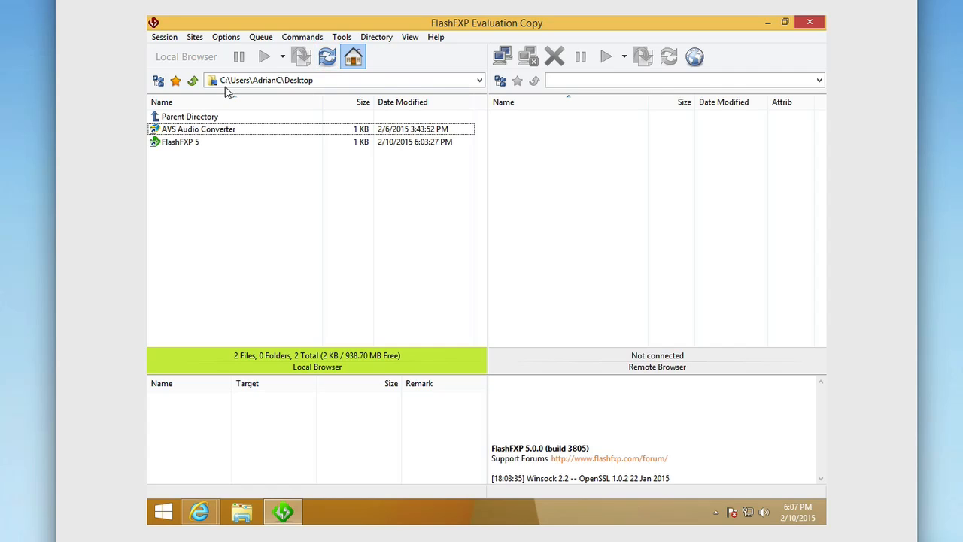
Browse the Session menu's Transfer Mode and On Transfer Complete submenus, with Auto mode checked.
click(164, 36)
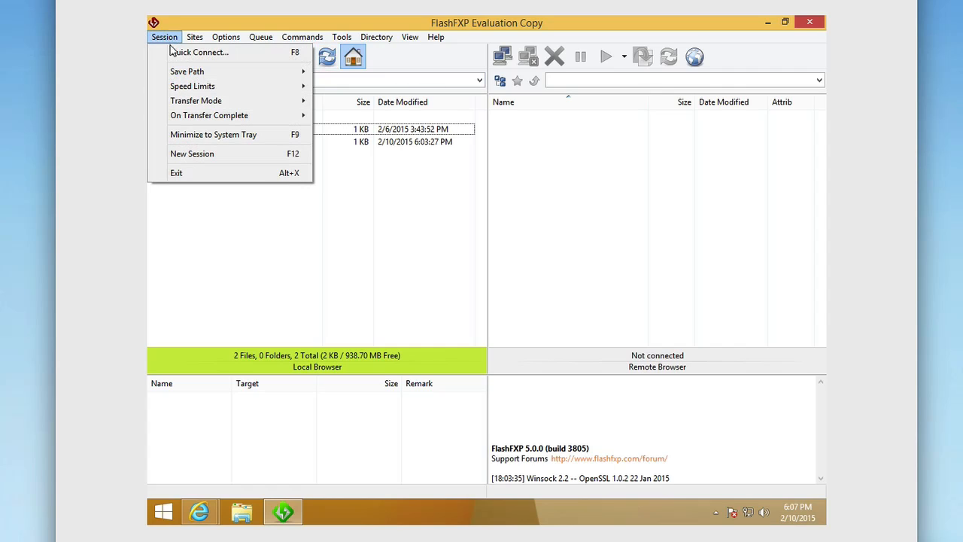
mouse_move(193, 86)
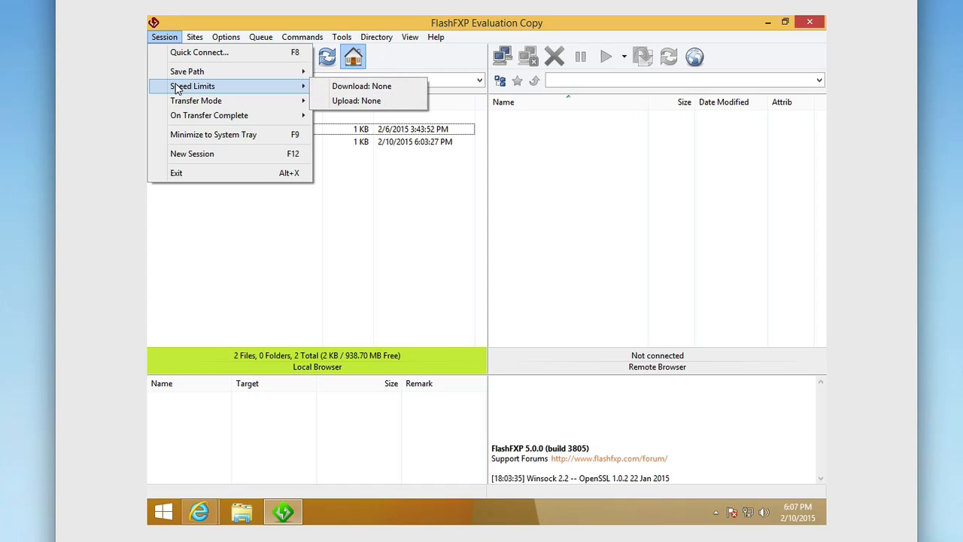
mouse_move(191, 88)
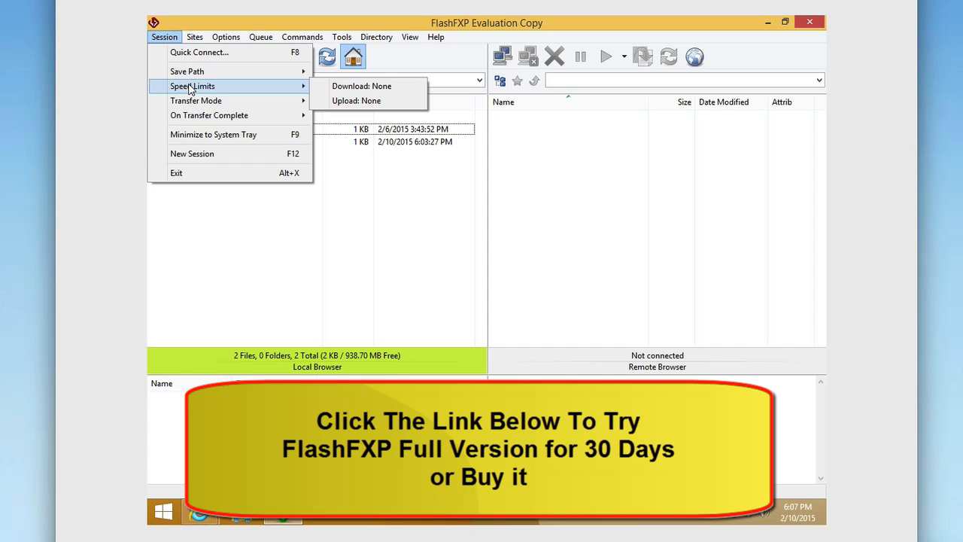
mouse_move(186, 70)
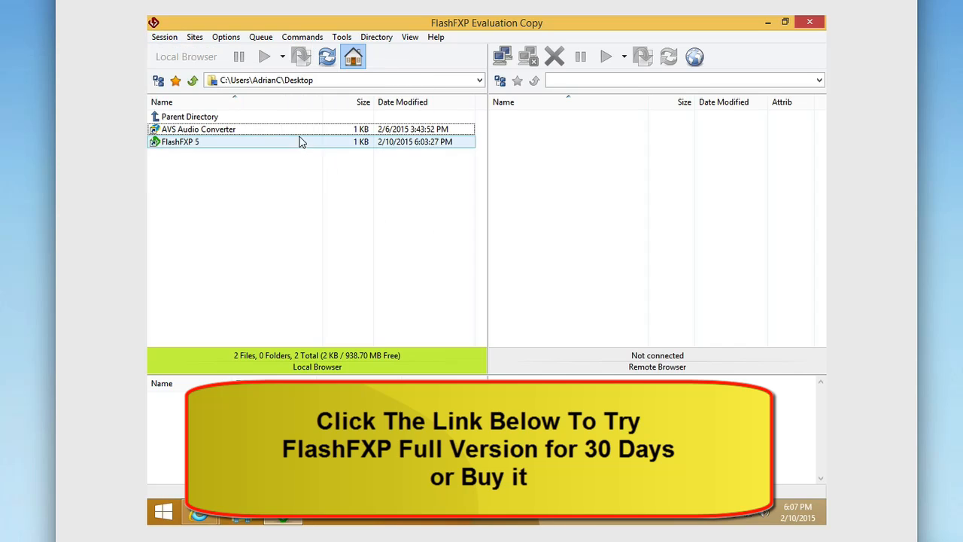
click(271, 79)
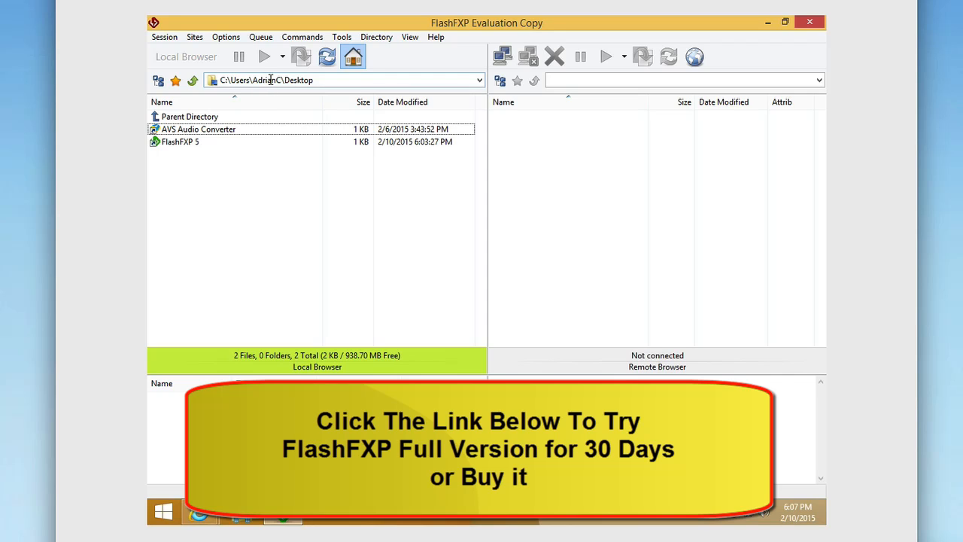
click(164, 37)
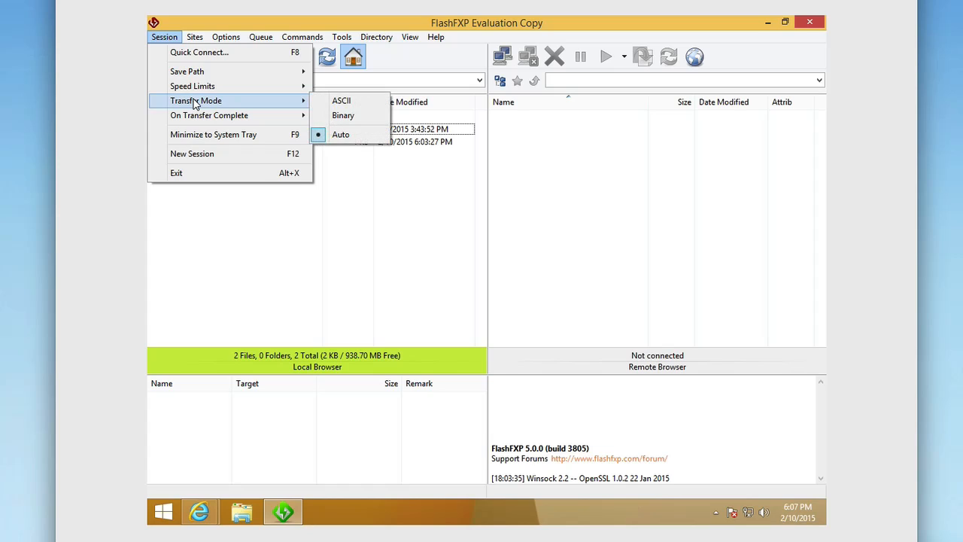
mouse_move(209, 115)
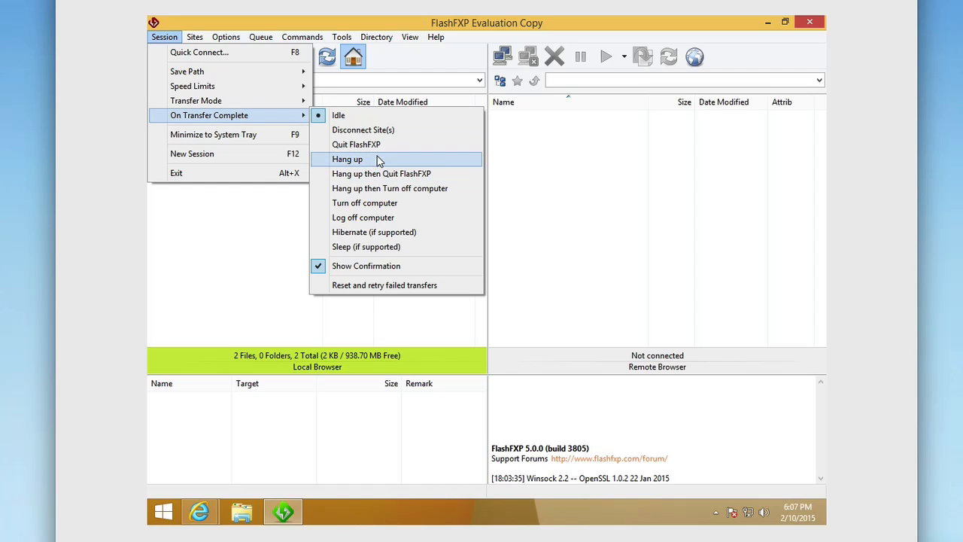
mouse_move(363, 217)
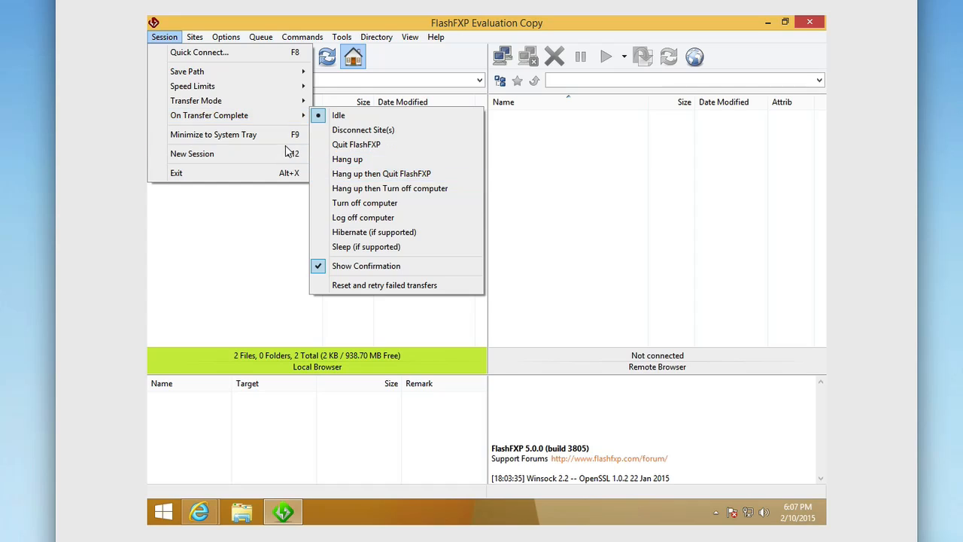
mouse_move(226, 134)
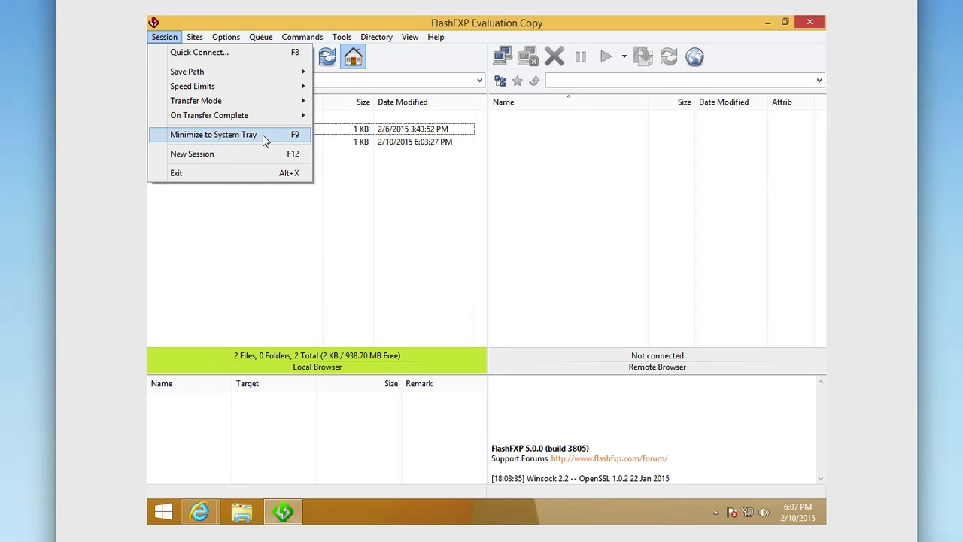
Open and close the Site Manager, then browse the Commands, Tools and Directory menus.
click(194, 37)
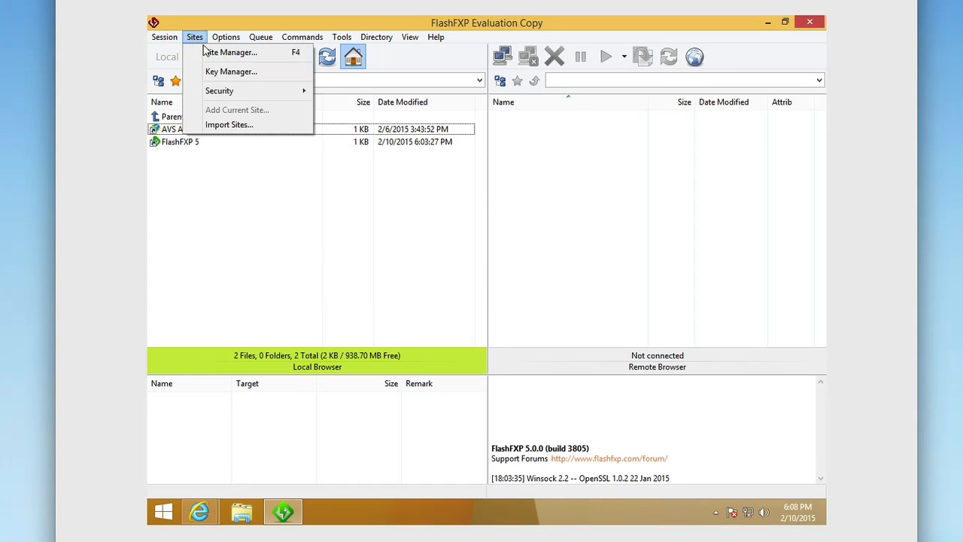
click(231, 52)
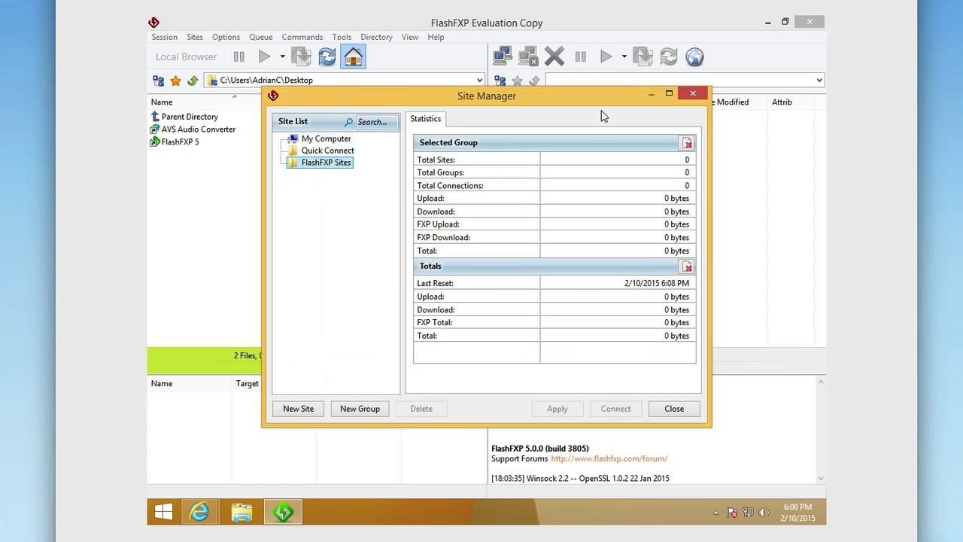
click(673, 408)
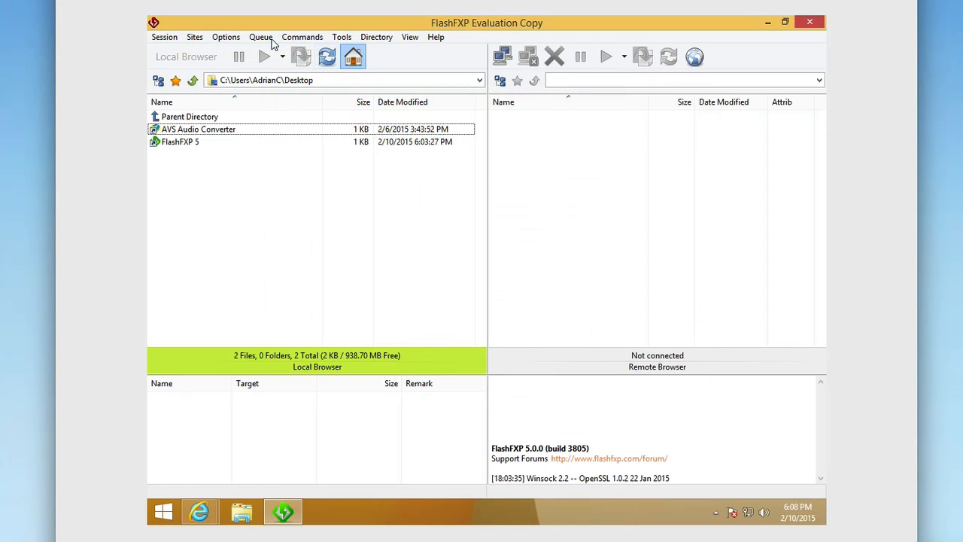
click(301, 37)
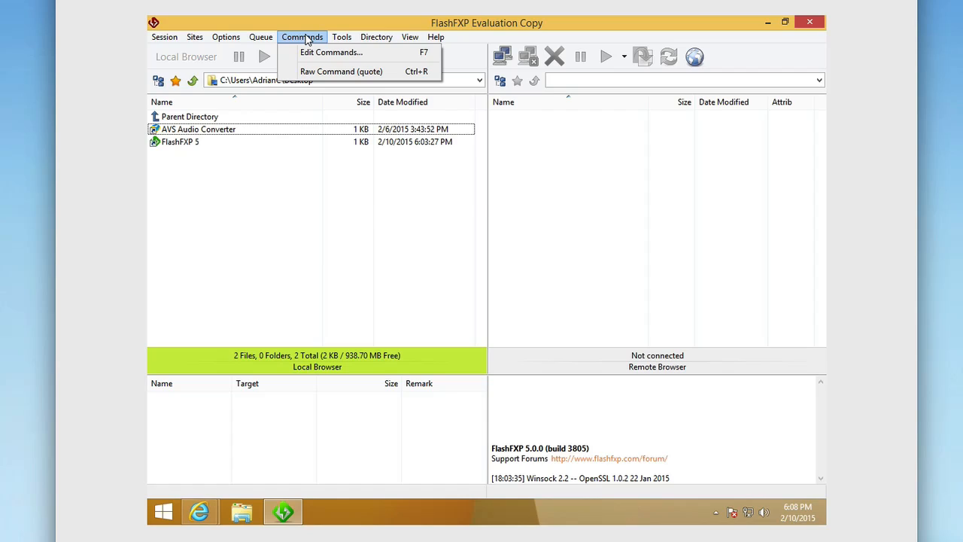
click(342, 37)
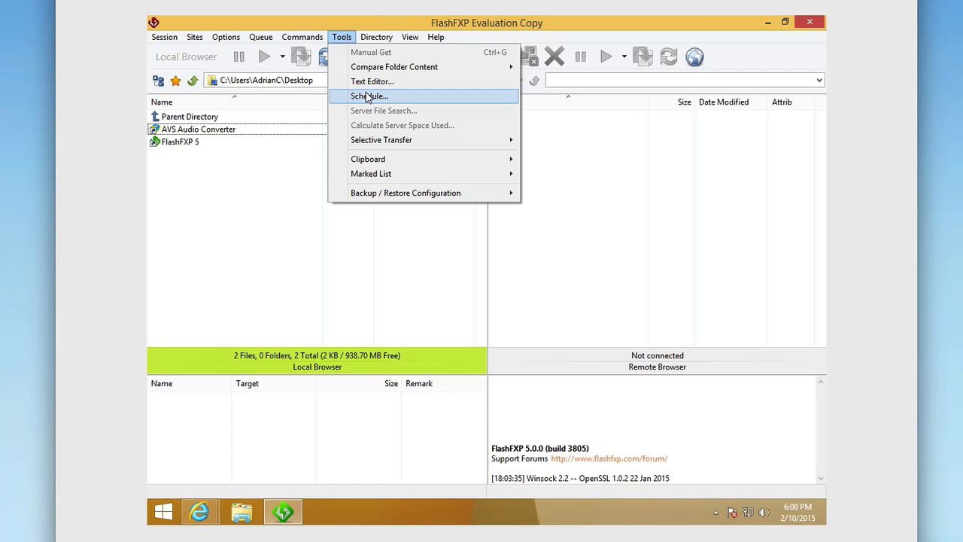
click(376, 37)
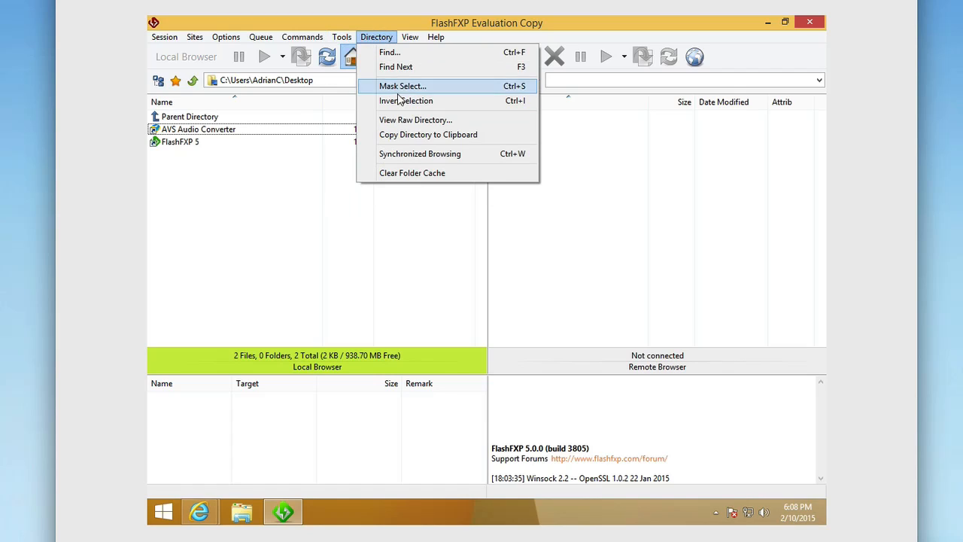
mouse_move(448, 119)
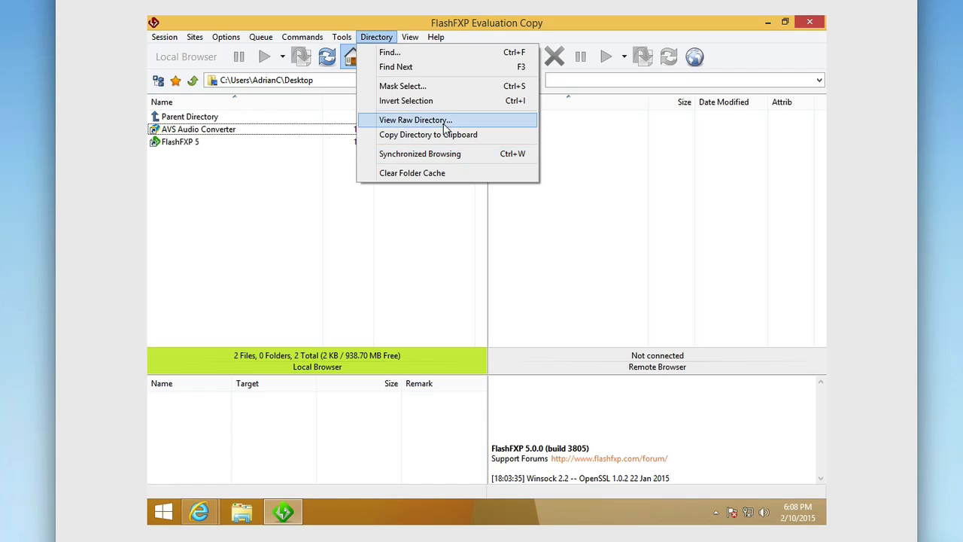
Enable View > Graph, then close FlashFXP to reach the 29.95 USD checkout page.
click(410, 37)
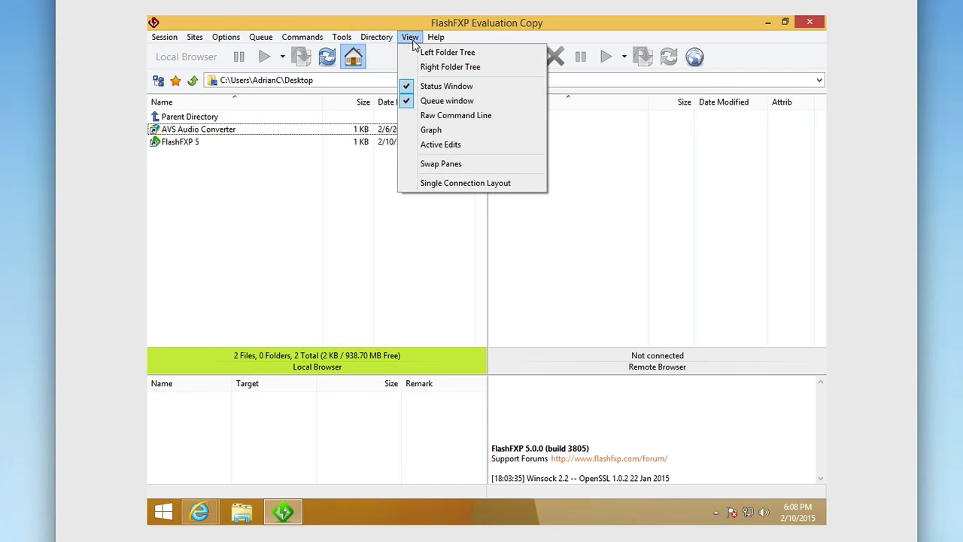
mouse_move(439, 130)
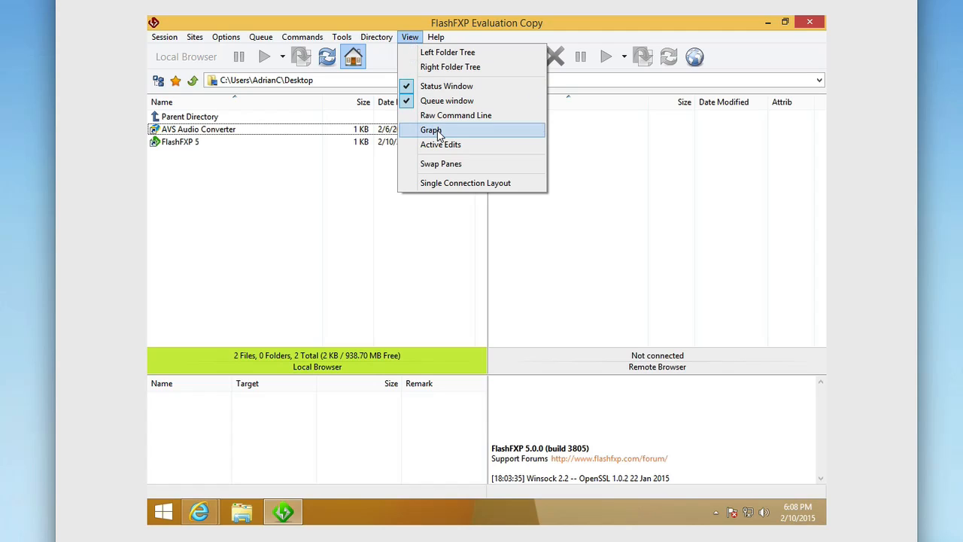
click(430, 129)
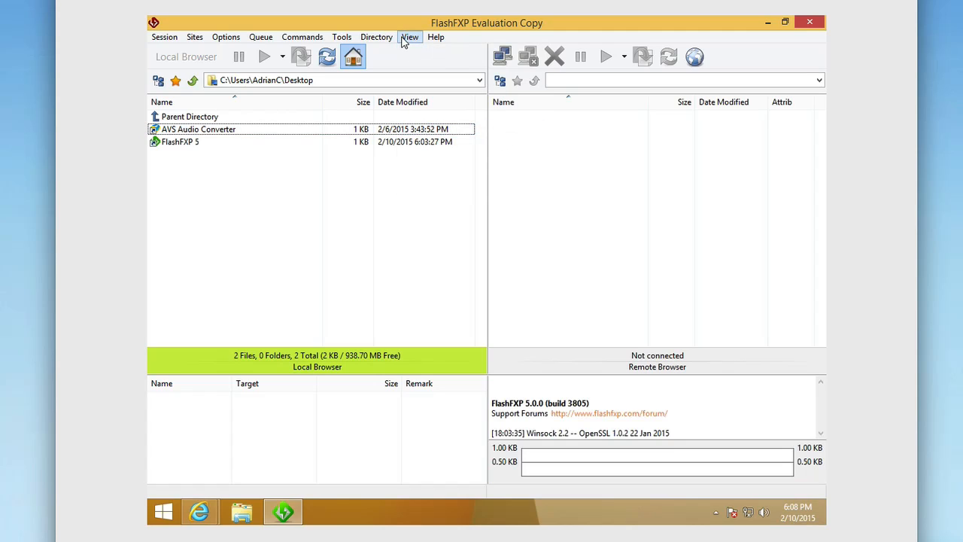
click(410, 37)
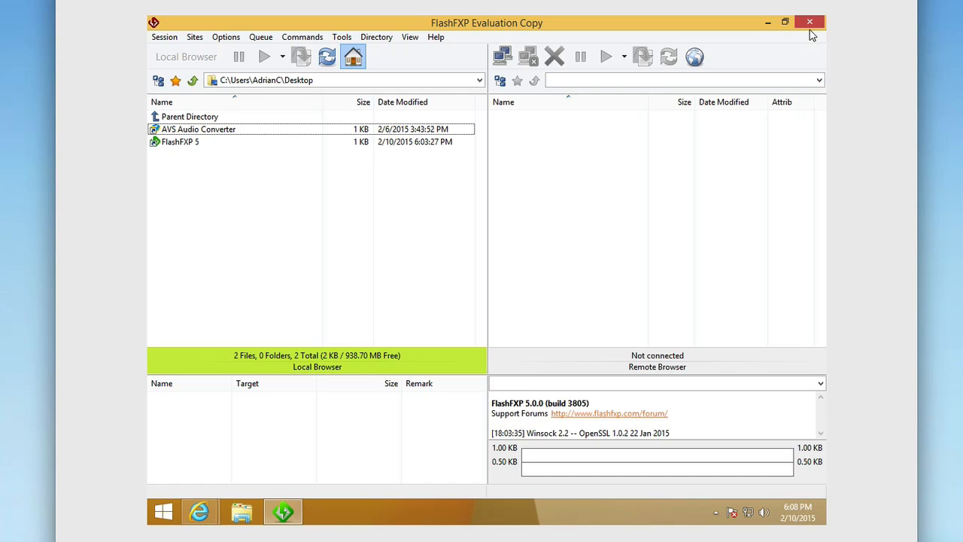
click(199, 511)
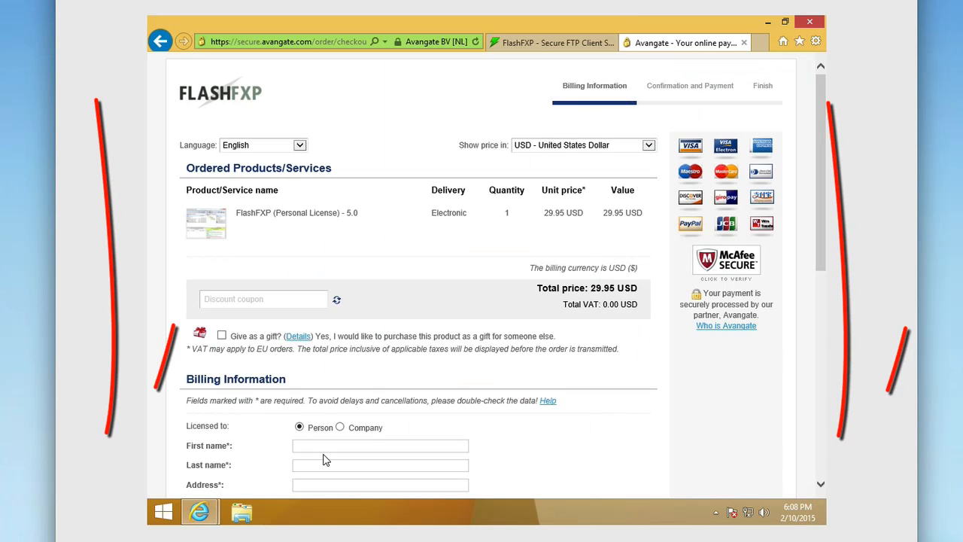